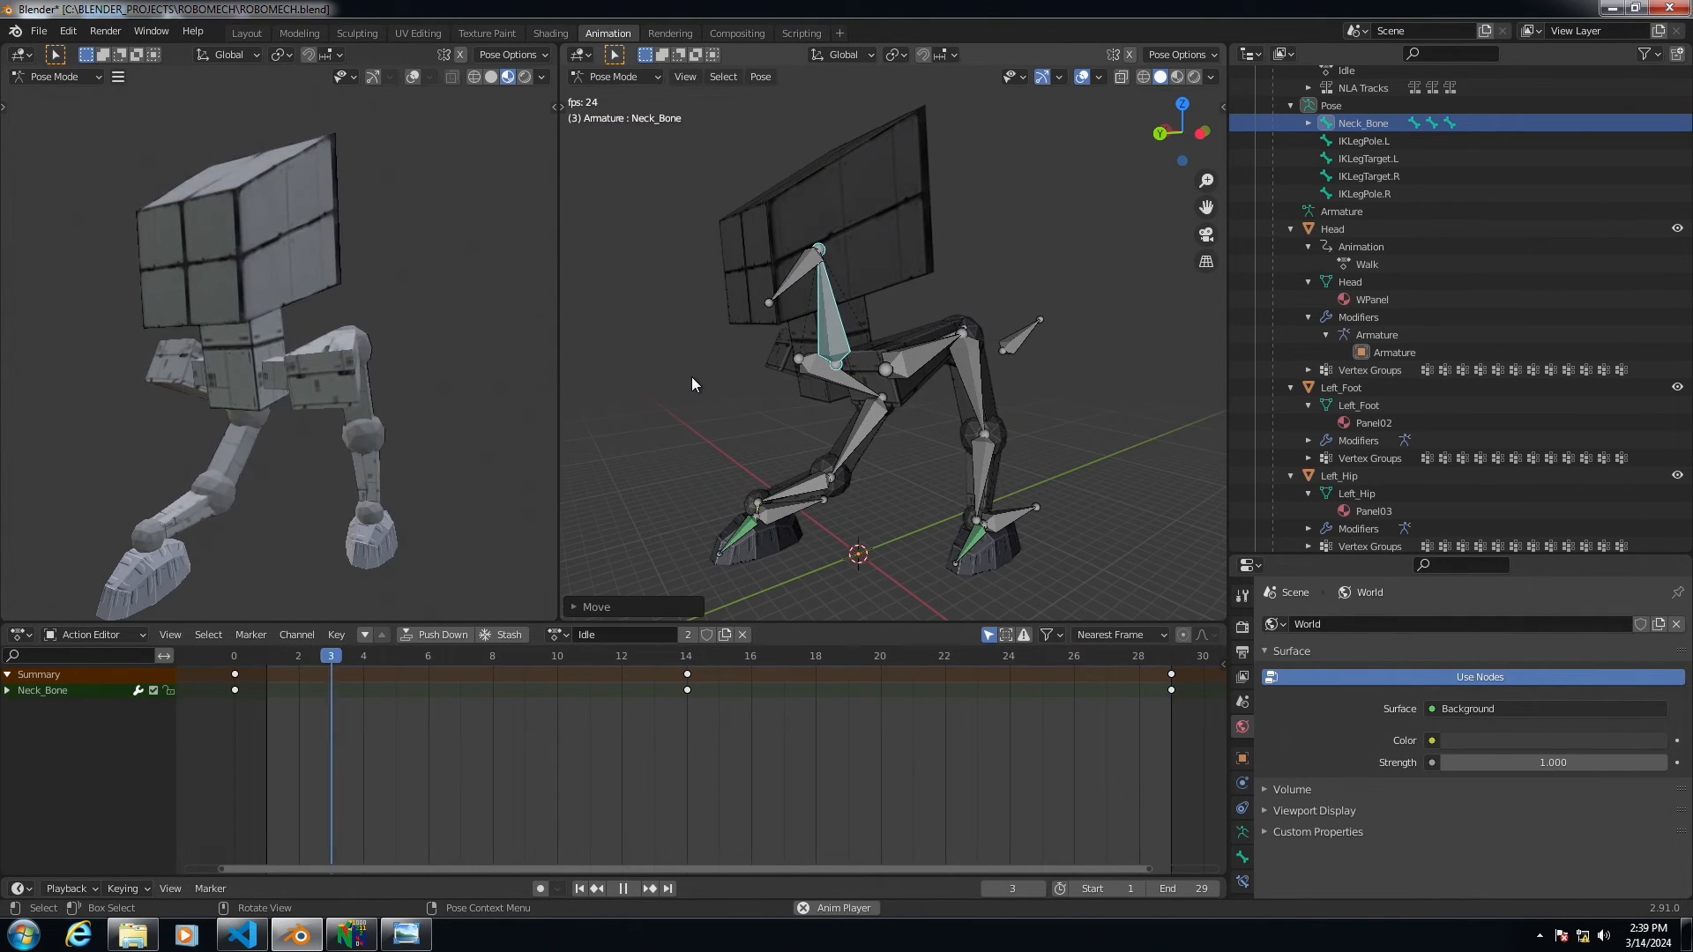
left_click(943, 655)
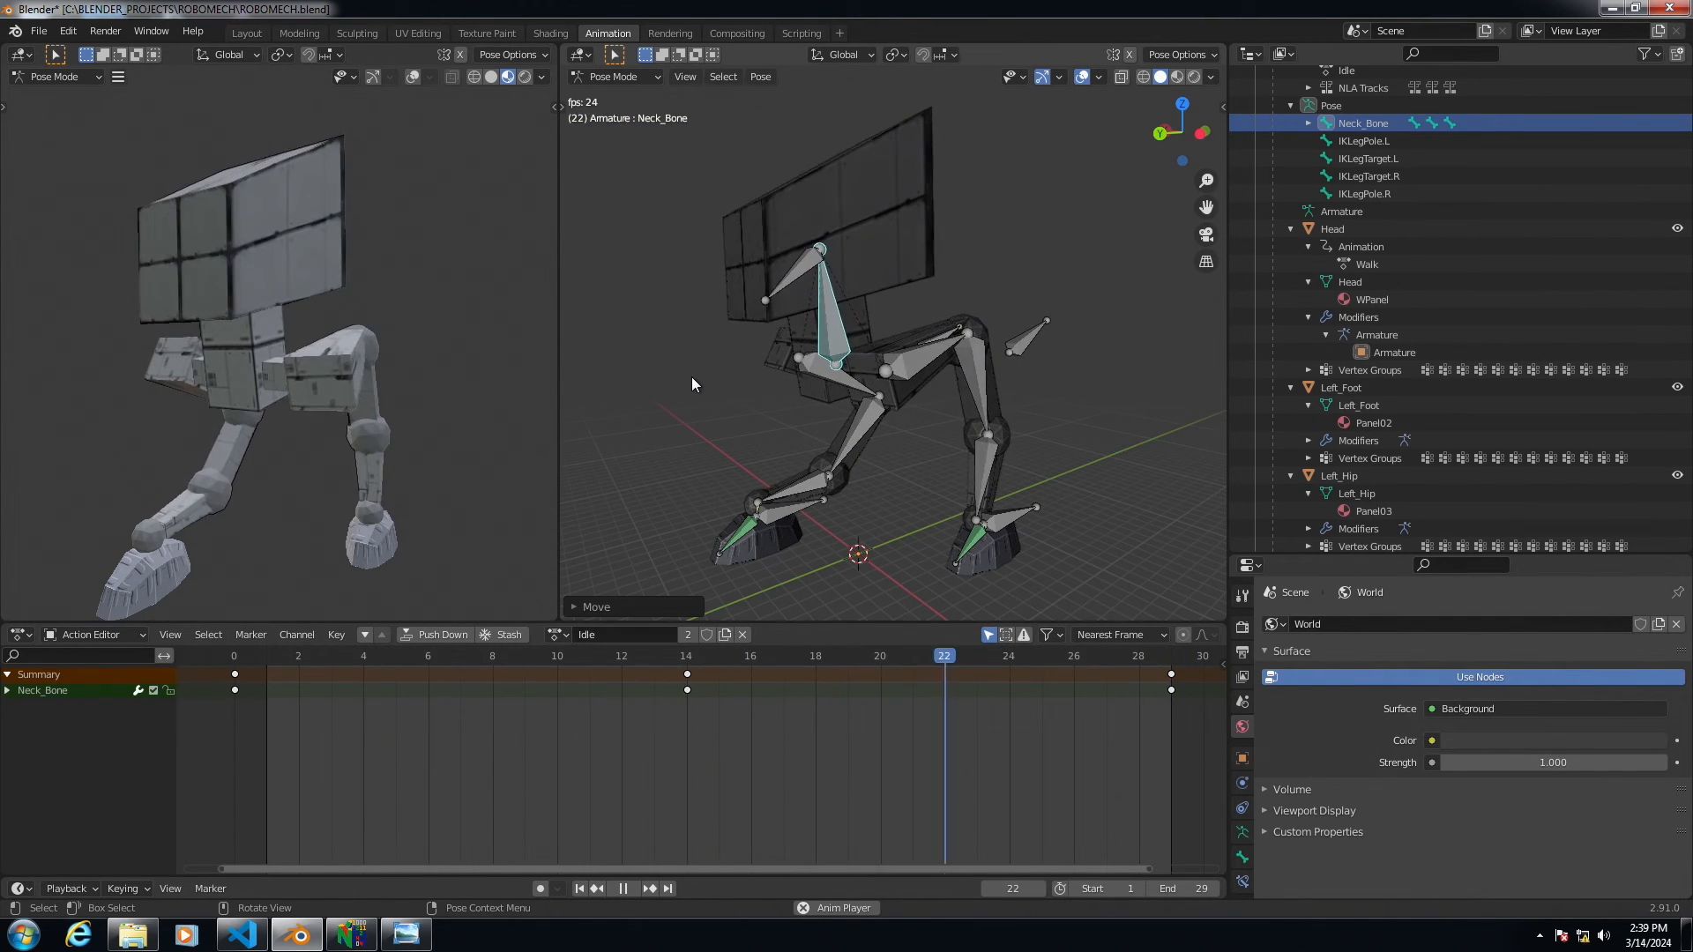